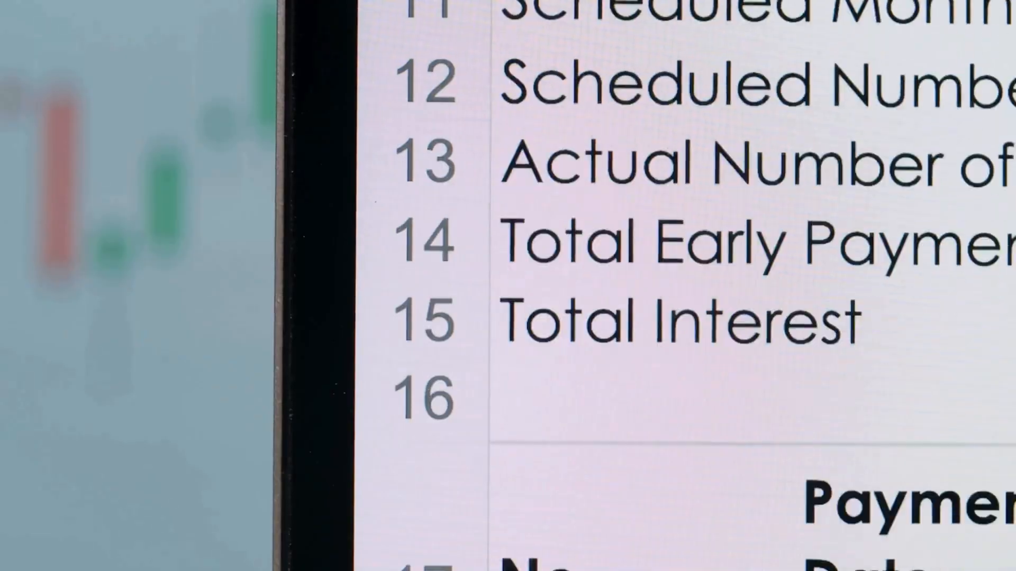
- Scroll the sofa's properties panel to its brand, category, class and price custom properties
scroll(down, 3)
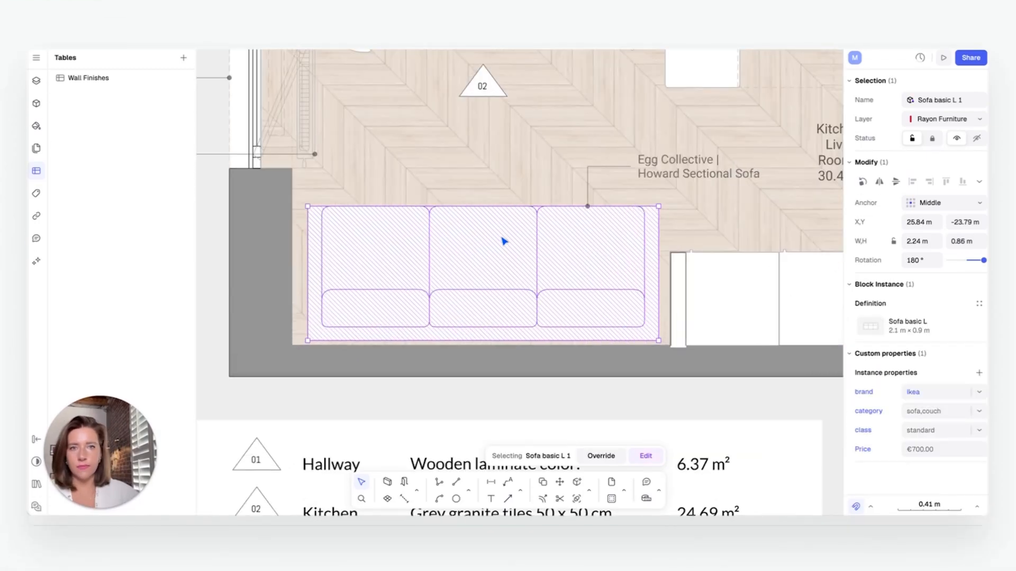
- Edit the Sofa basic L definition and add Price to its block properties
click(645, 456)
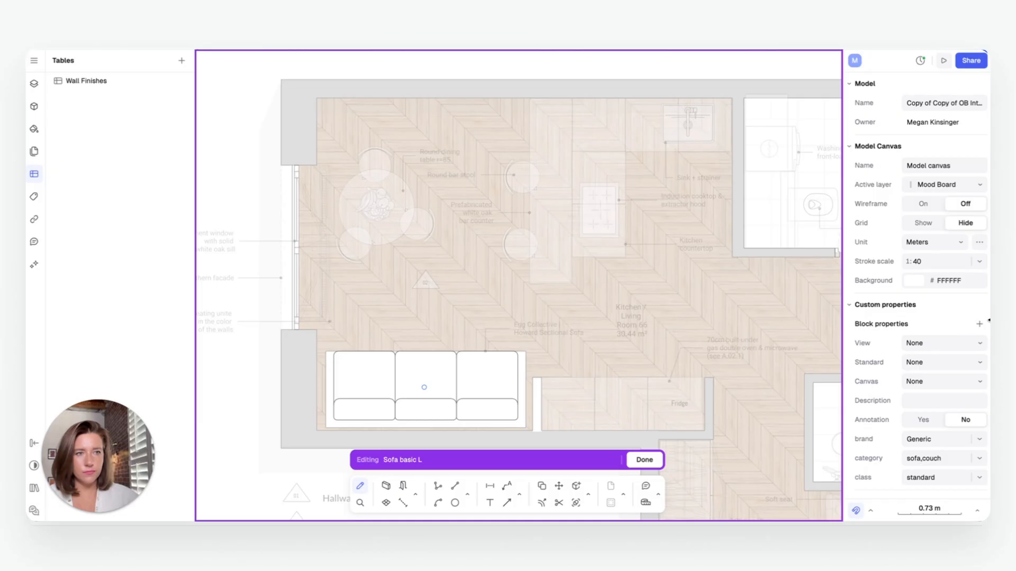
click(981, 324)
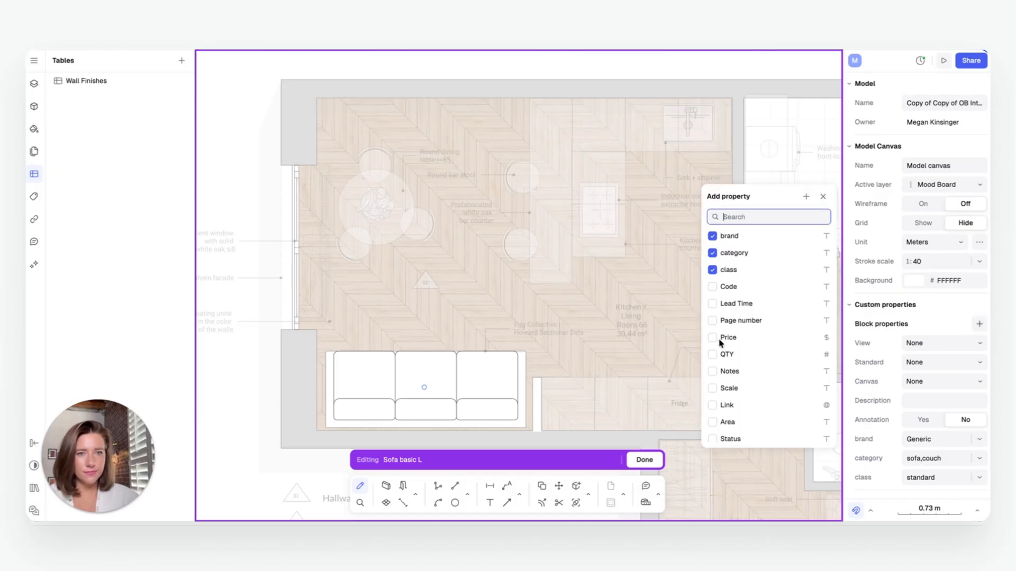
click(712, 337)
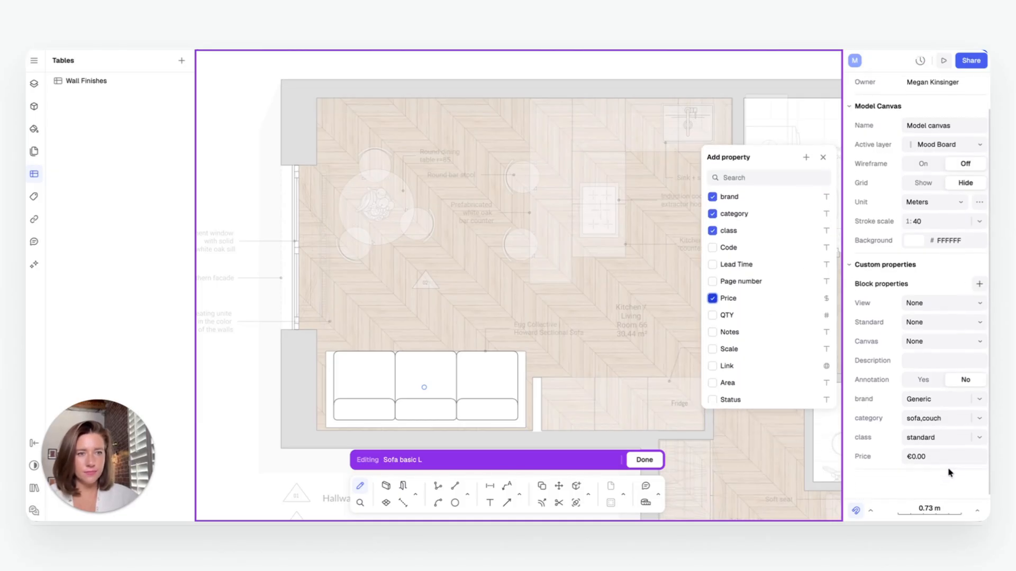
click(942, 454)
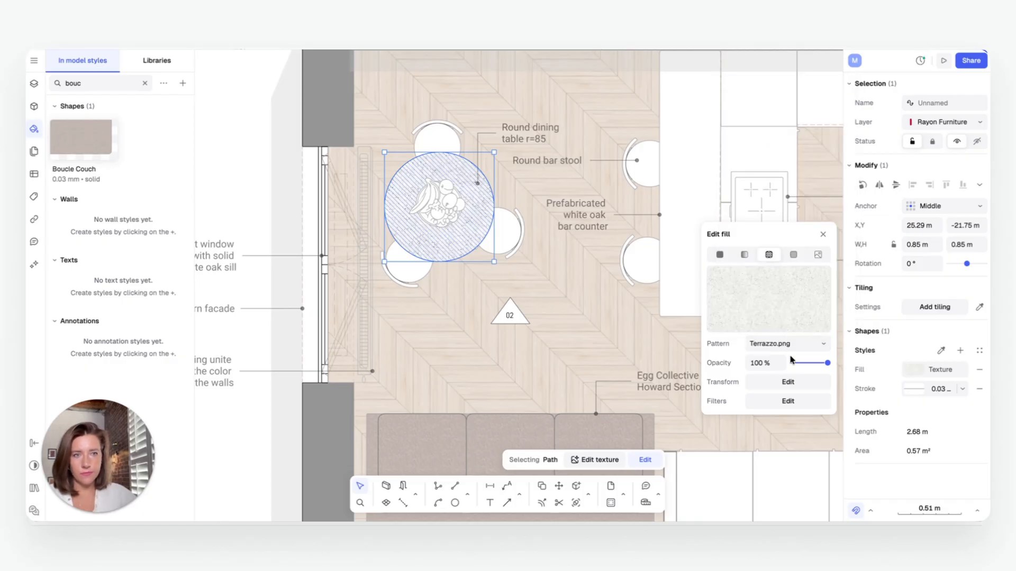
- Finish the table's terrazzo fill as the Stone style and search styles for 'stone'
click(787, 381)
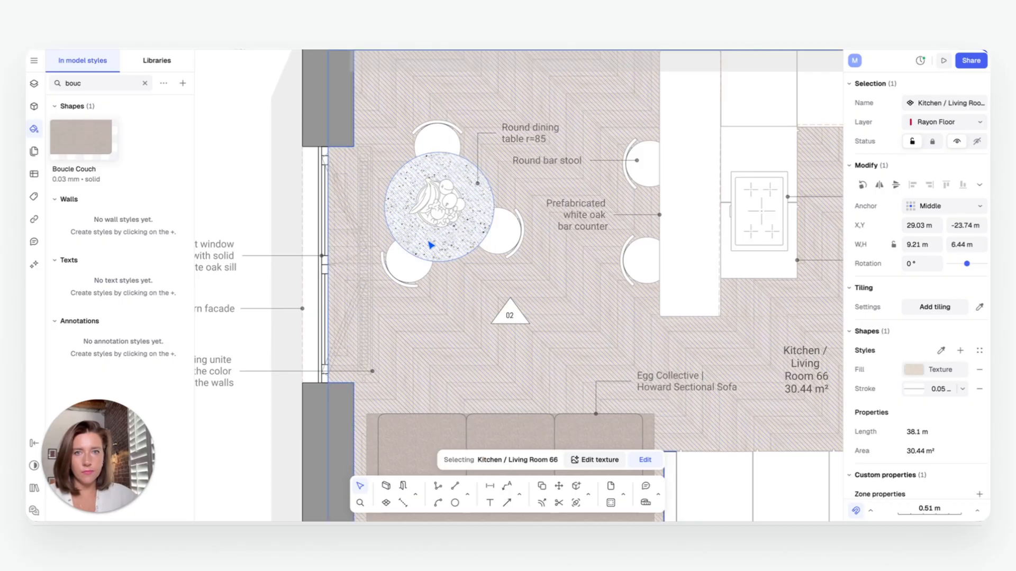
click(941, 350)
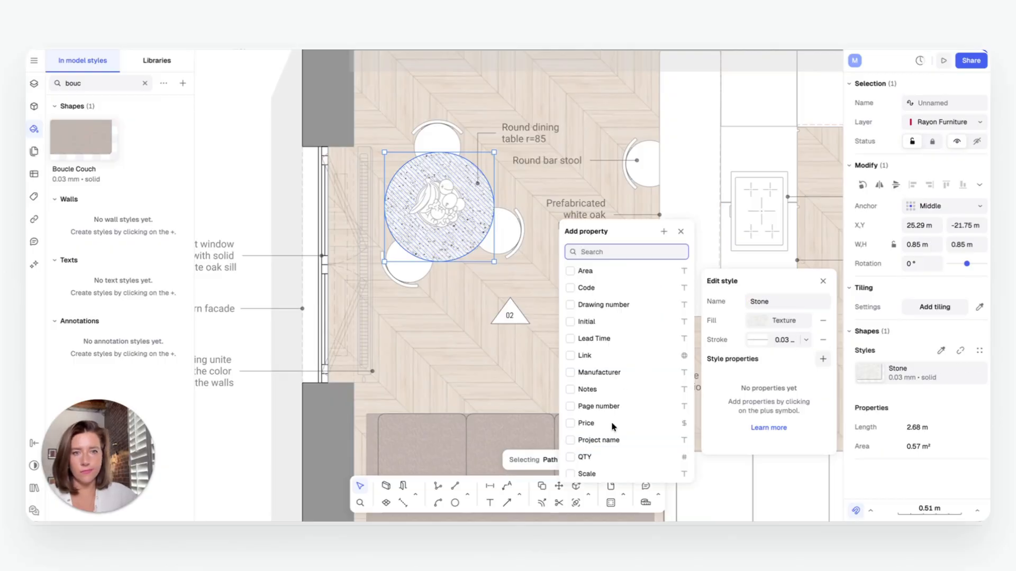
click(585, 422)
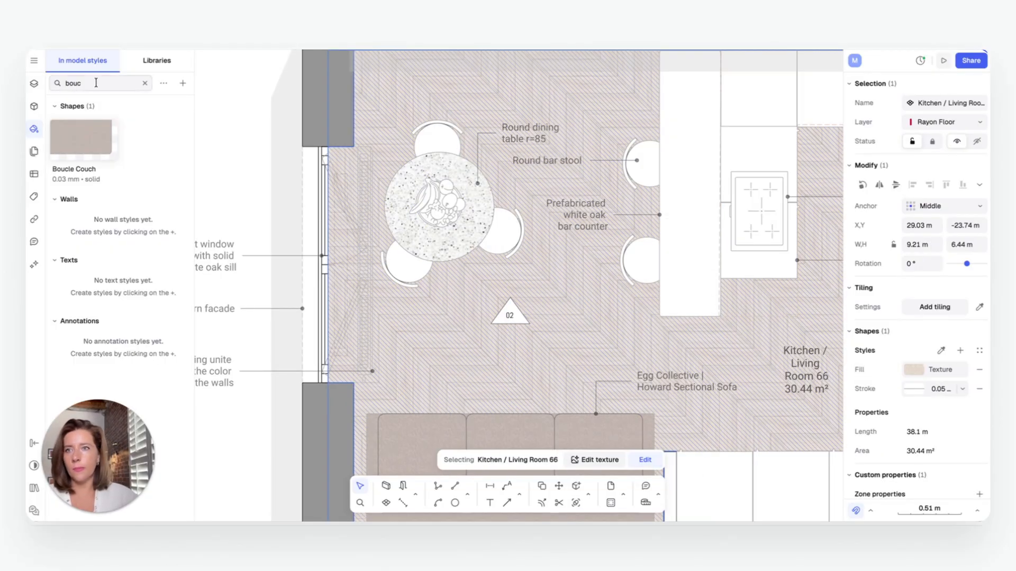
text(stone)
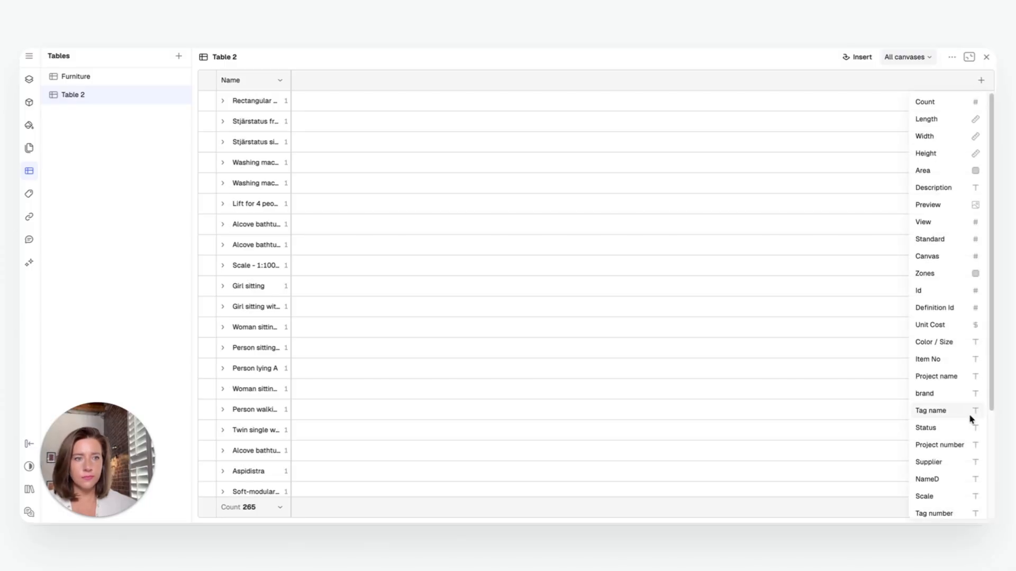
- Add Supplier, NameD and Status columns to Table 2, then minimize it to the sheet
click(928, 461)
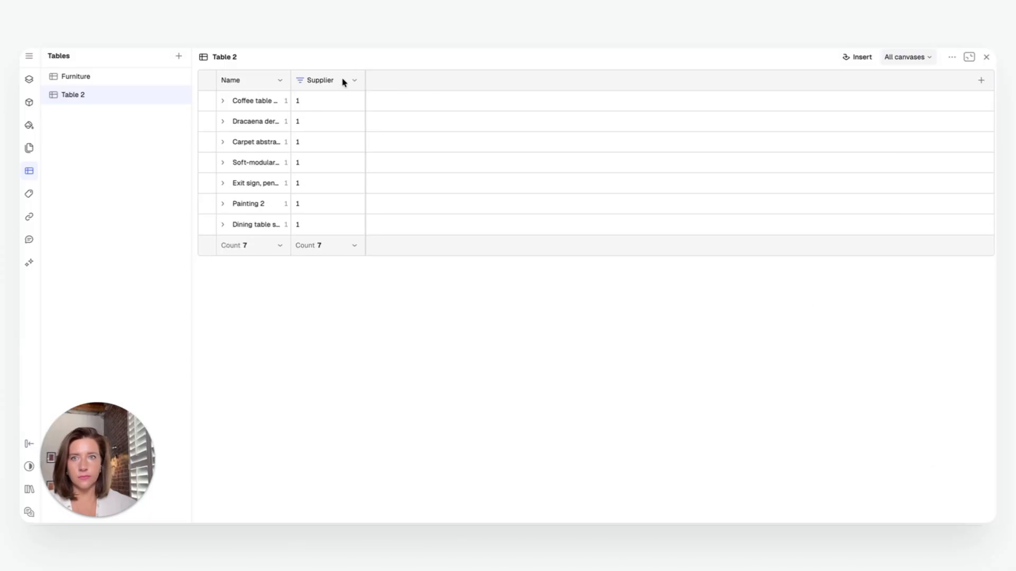
click(222, 101)
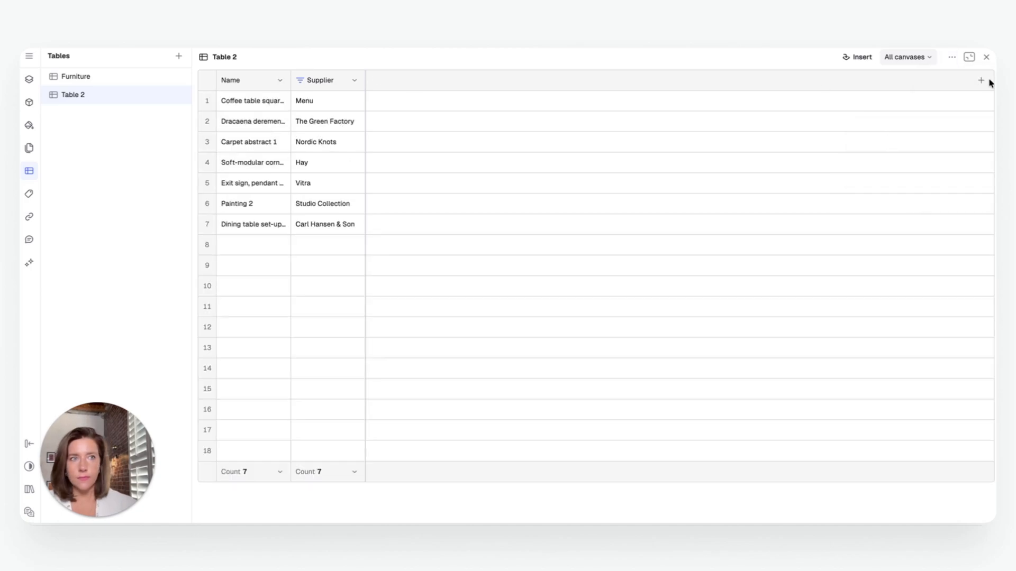
click(980, 80)
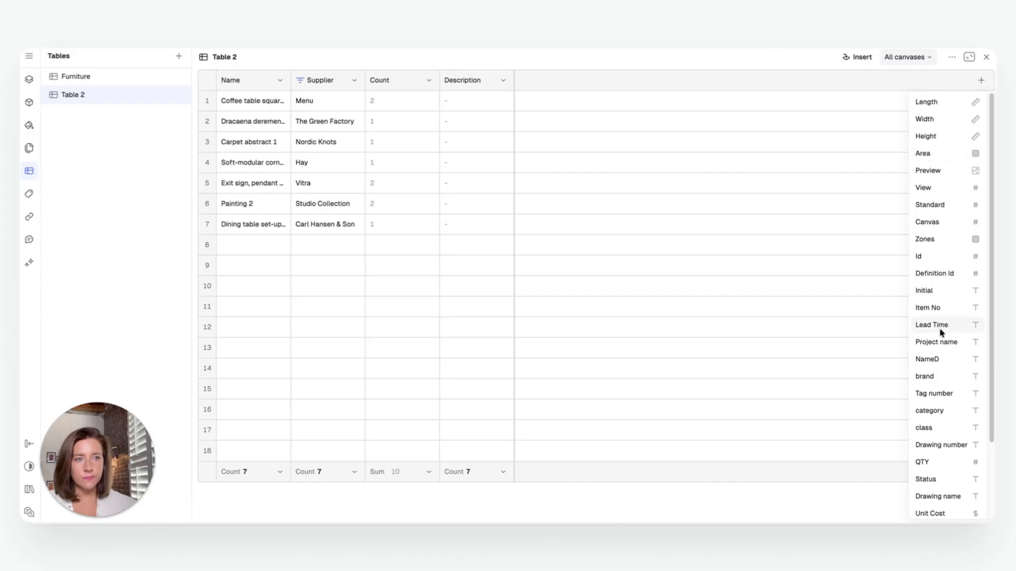
click(927, 359)
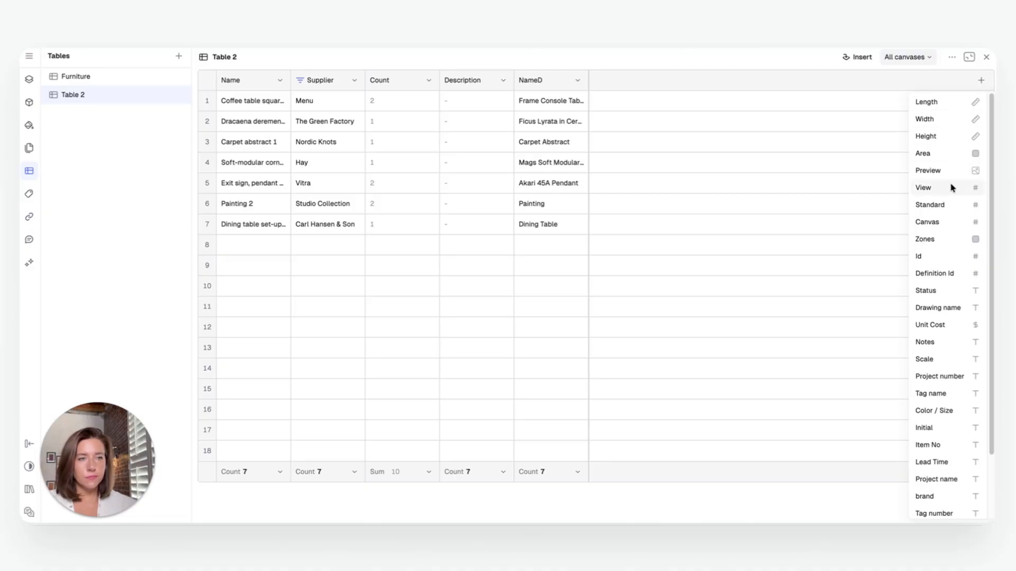
click(925, 291)
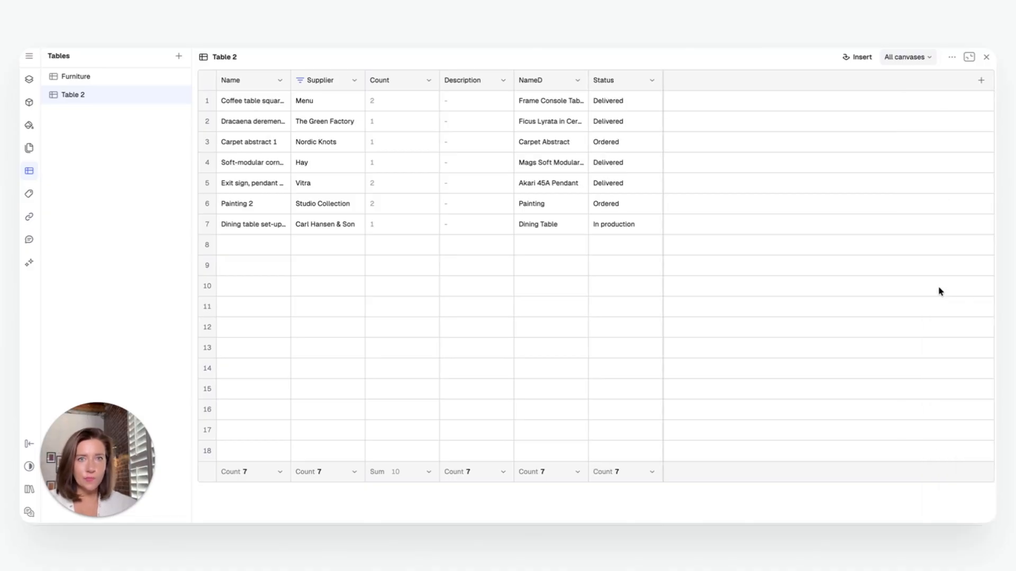
mouse_move(970, 57)
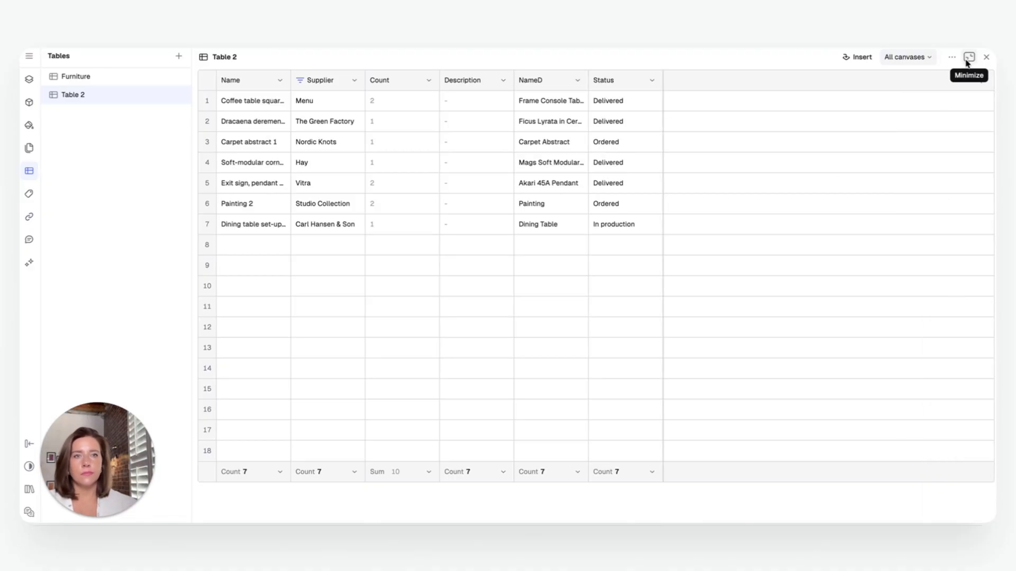
click(971, 57)
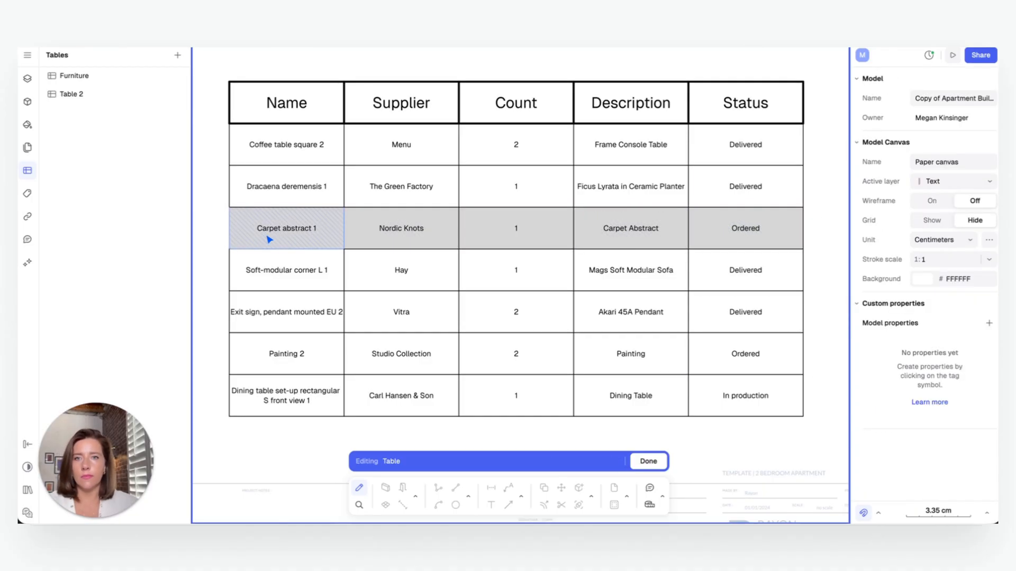
- Select the Carpet abstract 1 cell in the placed table to check its contents
click(744, 228)
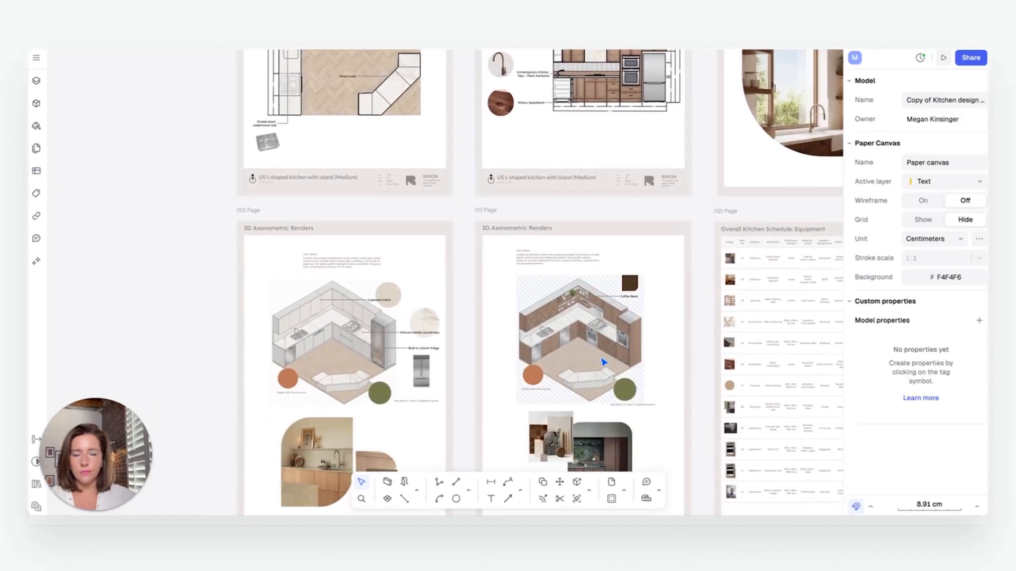
- Scroll the canvas down to page 12, Overall Kitchen Schedule: Equipment
scroll(down, 3)
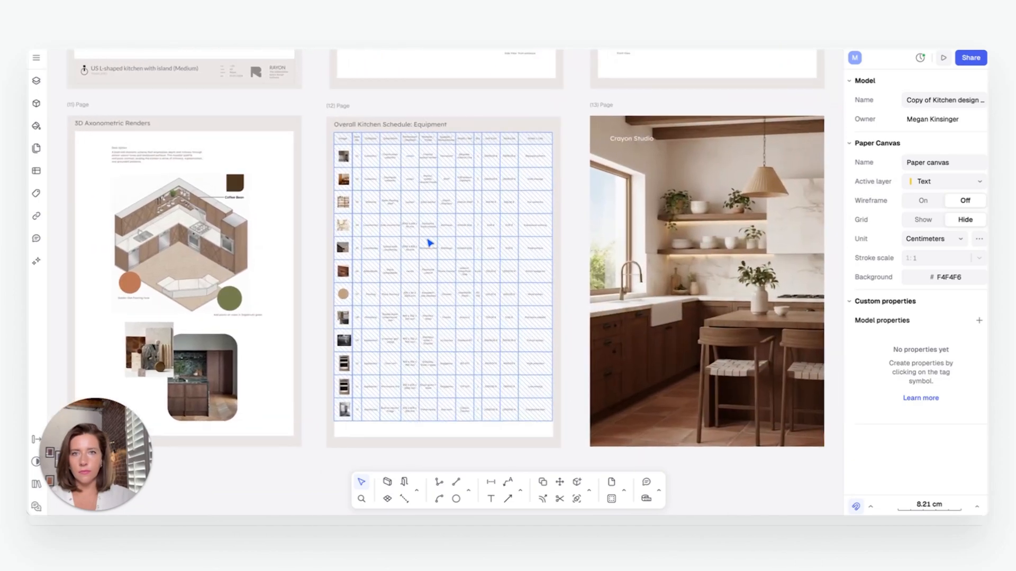
scroll(down, 3)
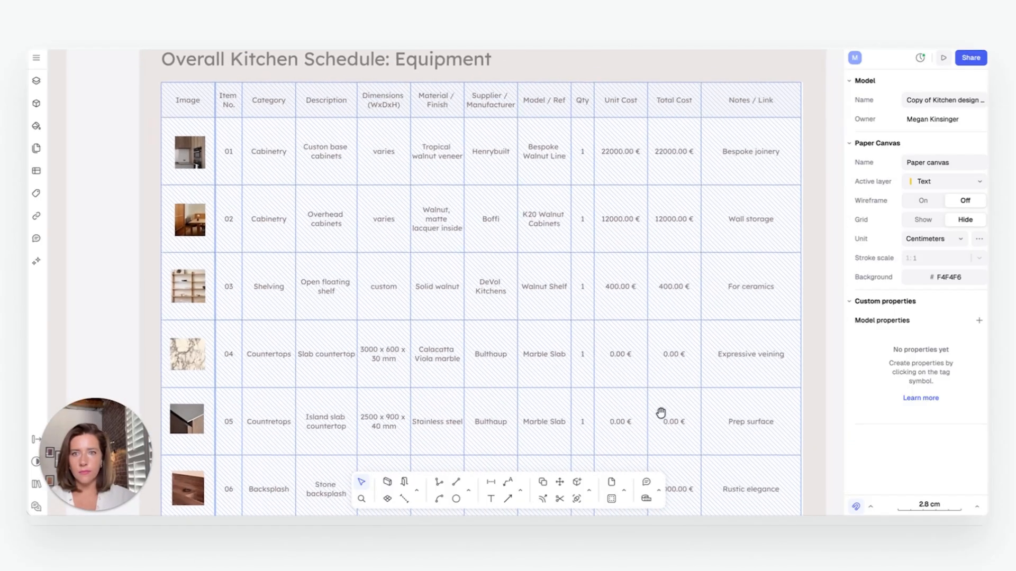
scroll(down, 3)
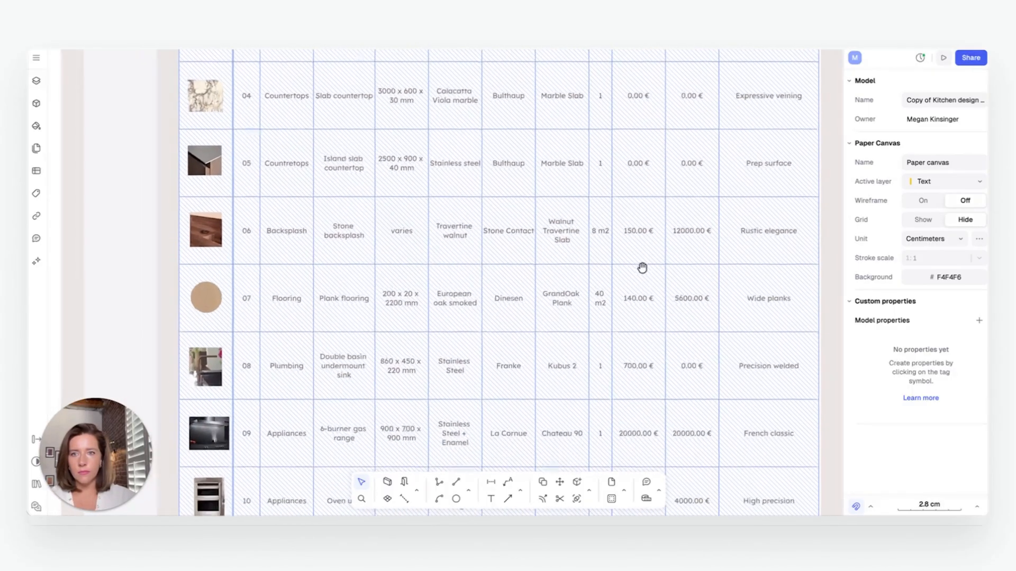
scroll(down, 3)
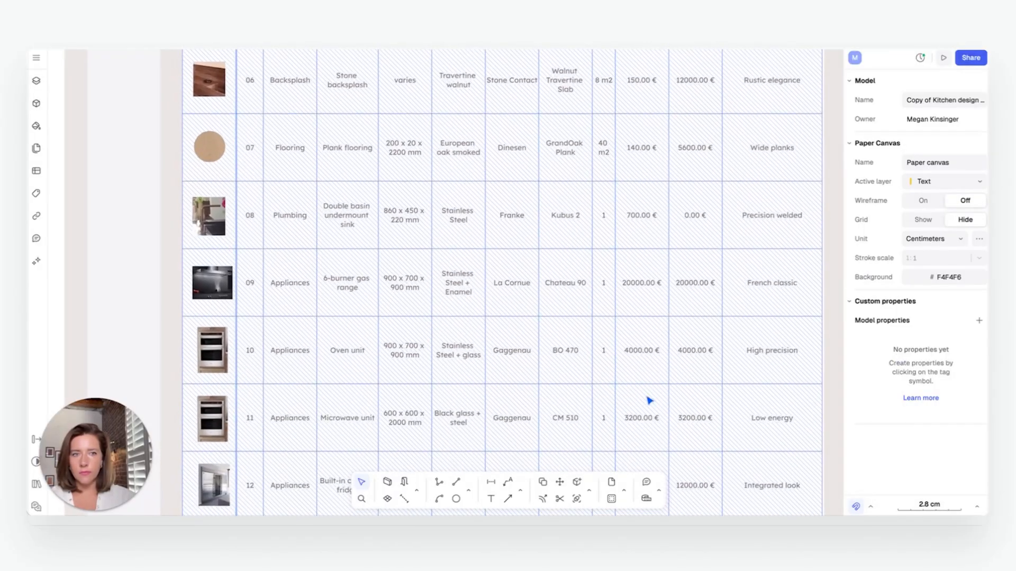
- Share the kitchen design, inviting the gmail.com address with the Editor role
click(970, 58)
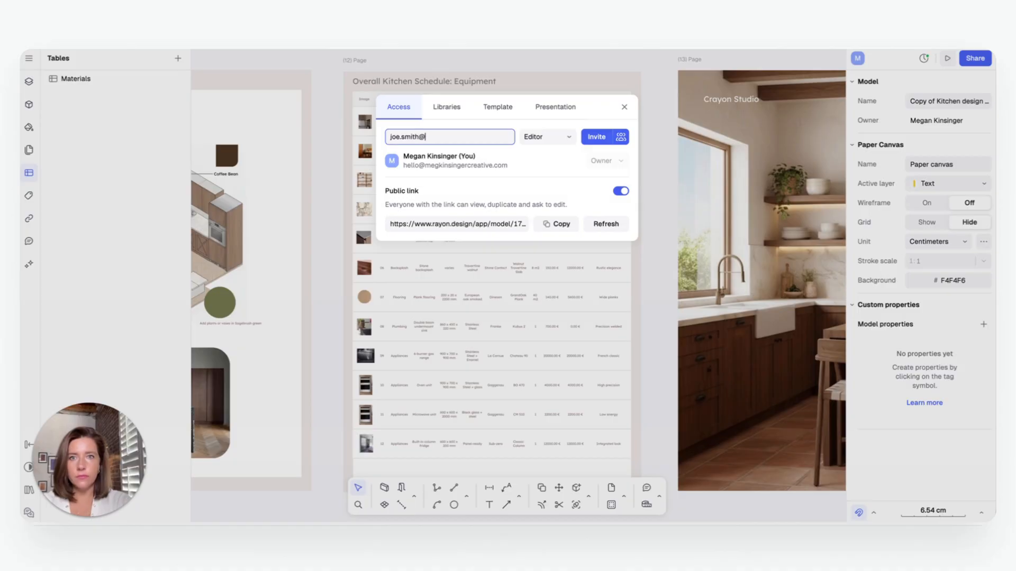
text(gmail.com)
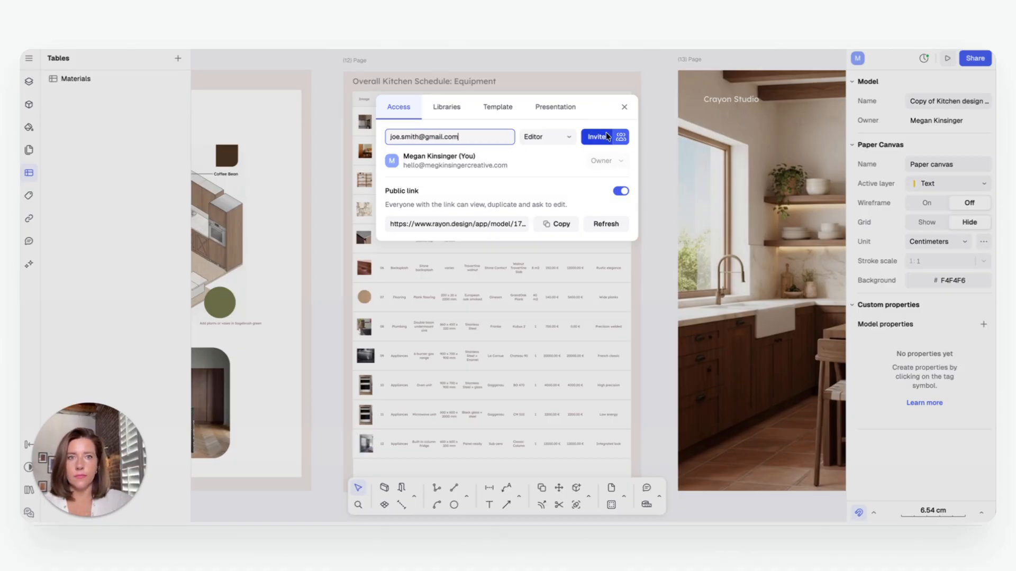
click(595, 137)
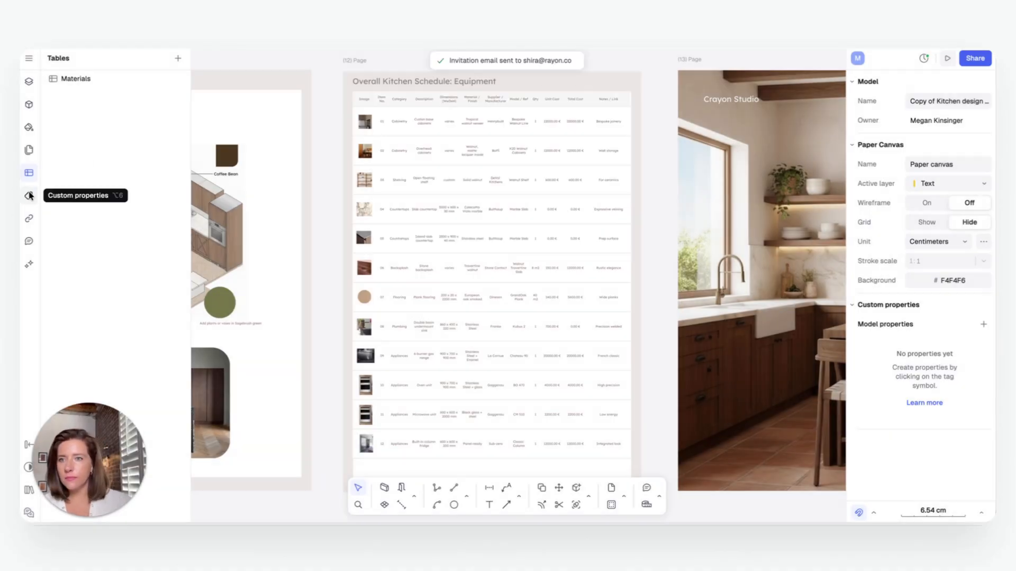
click(29, 240)
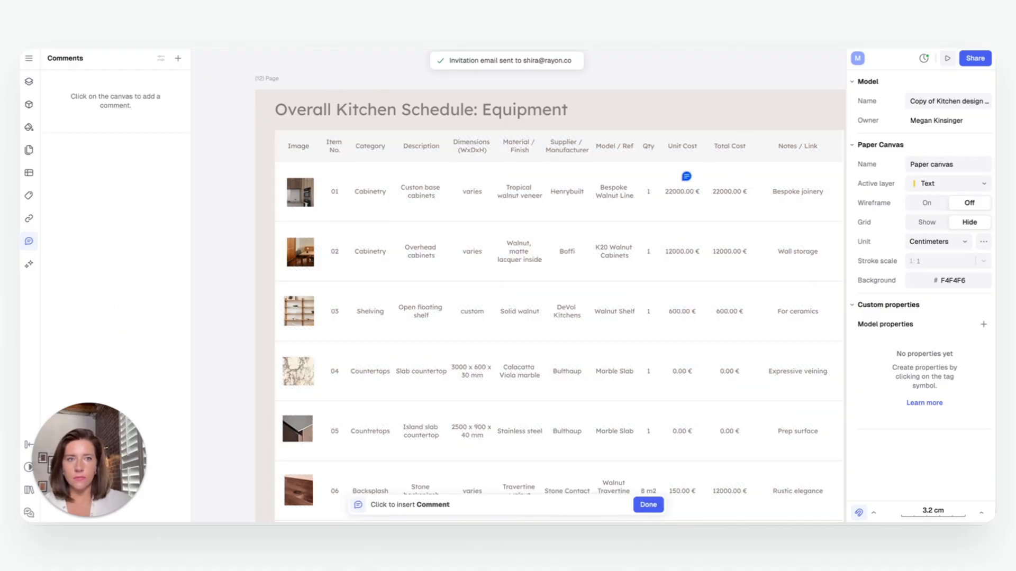
text(@shira can we get this a cheaper cost?)
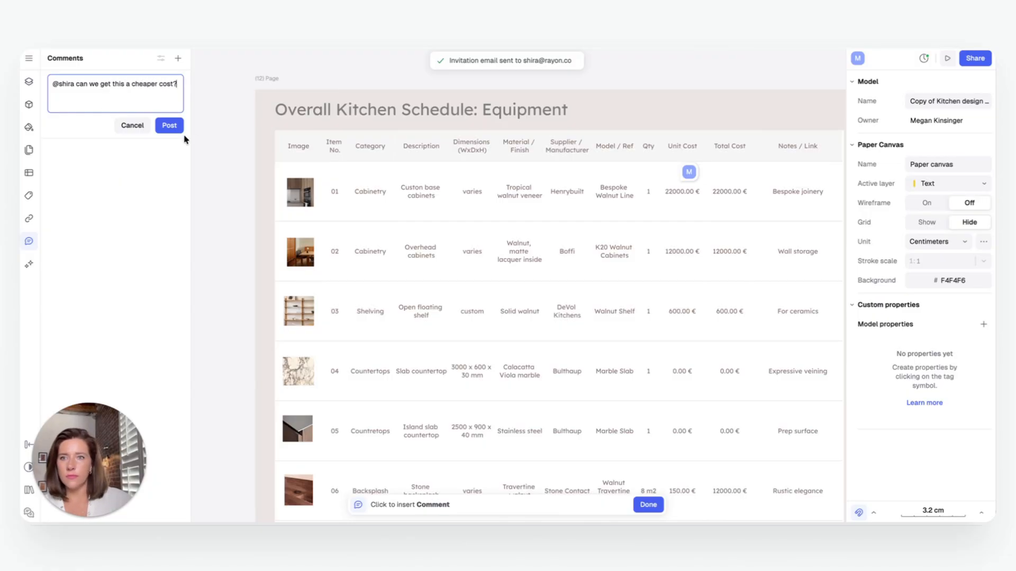
click(169, 125)
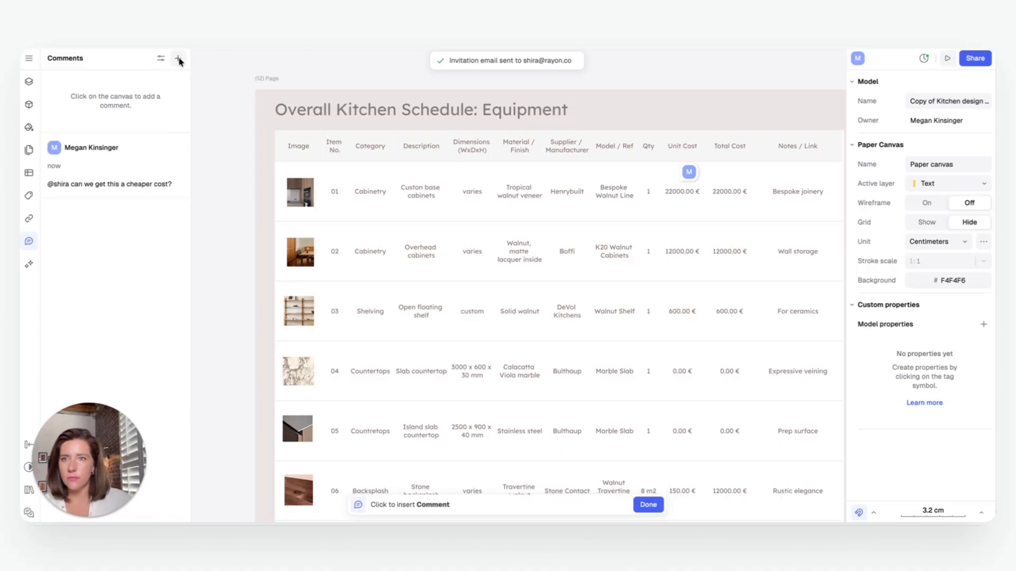
mouse_move(29, 217)
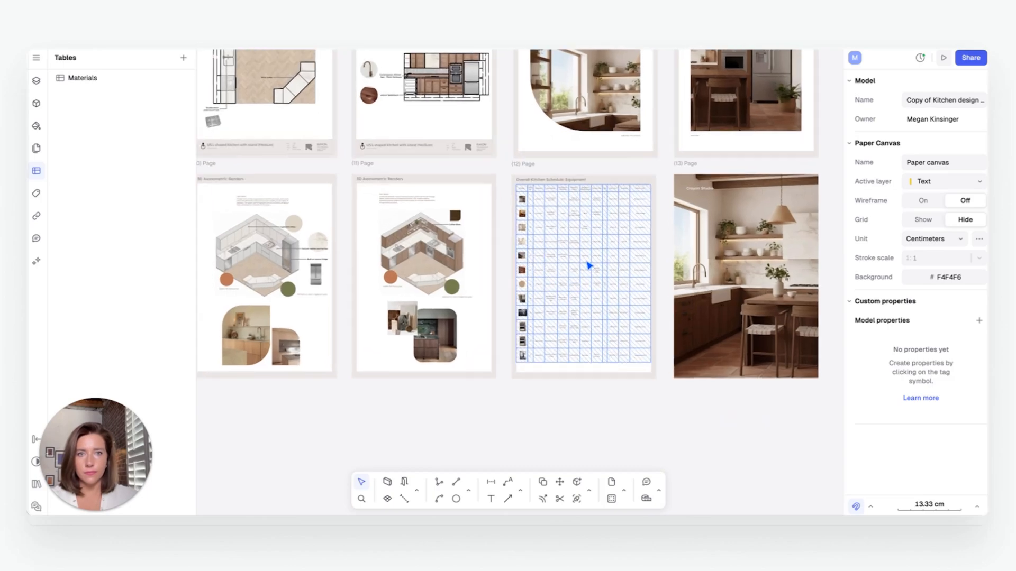
- Scroll across the pages to the Wall Finishes paint table
scroll(down, 3)
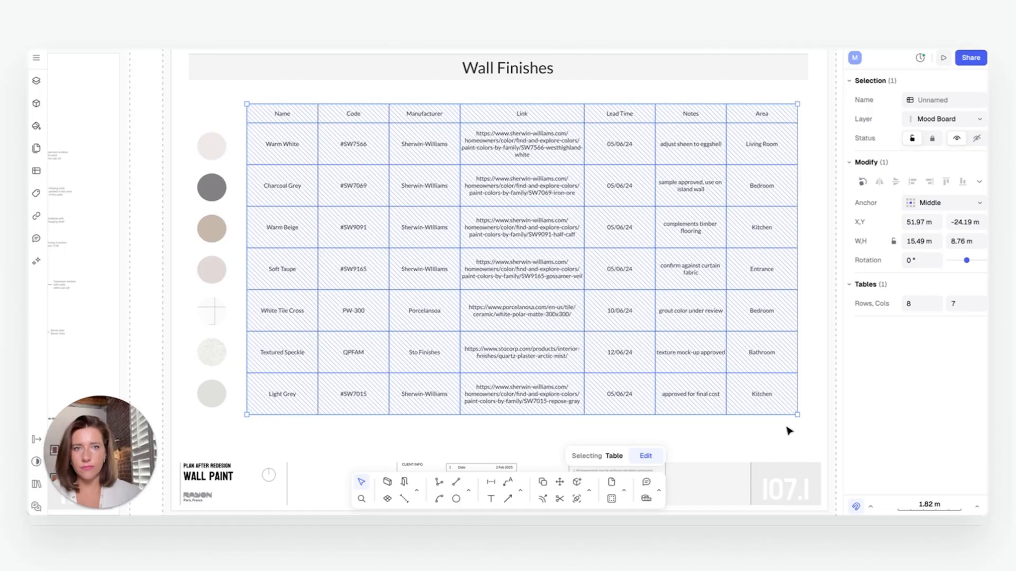
scroll(down, 3)
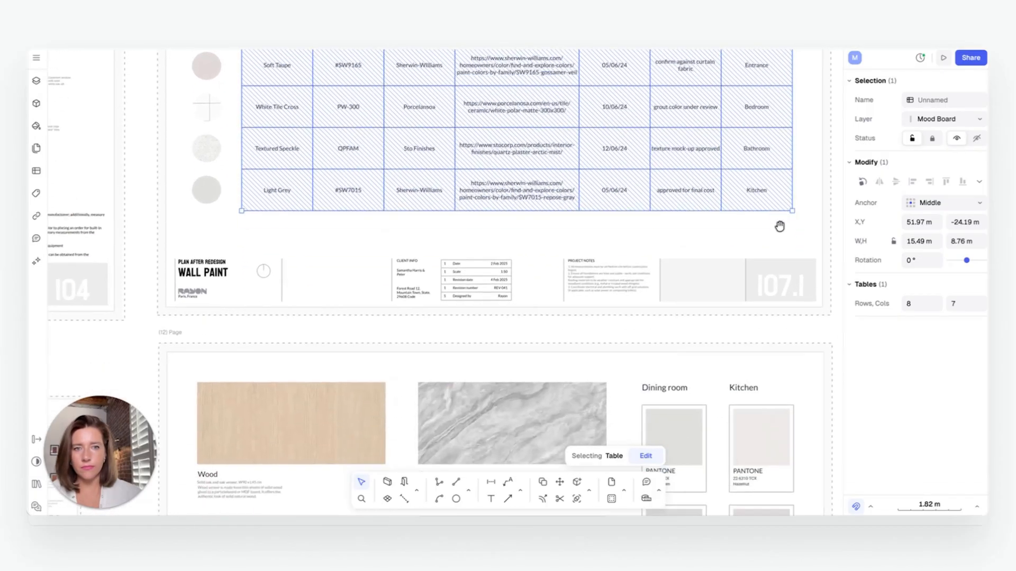